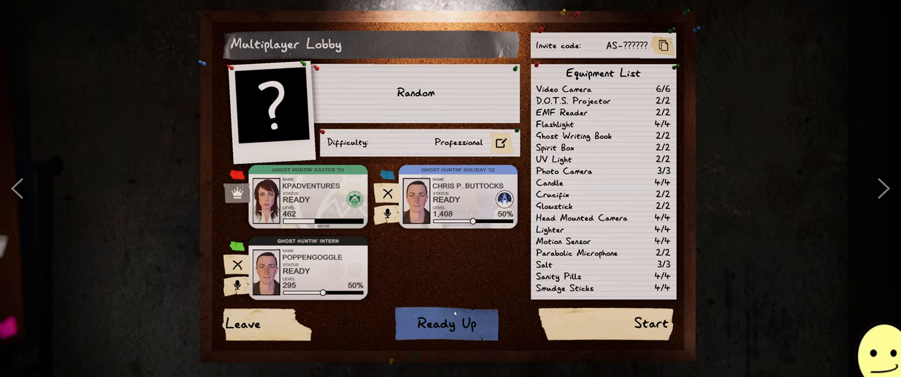
# Return to the truck's computer desk and view the video camera feed on the monitor.
pyautogui.click(650, 323)
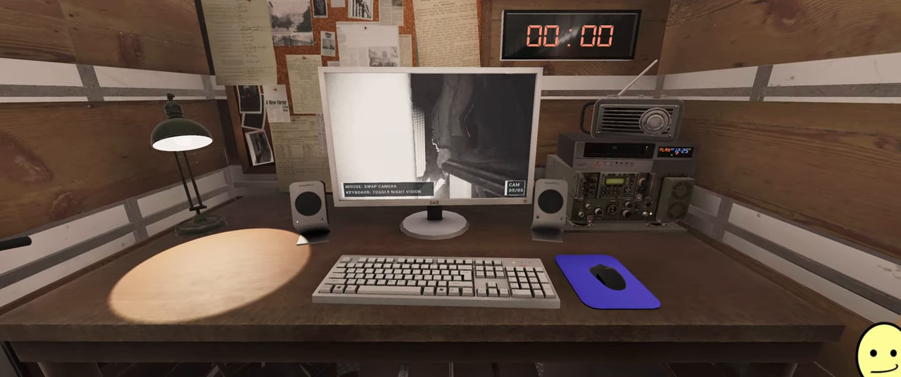
# Select Poltergeist as the suspected ghost on the journal's evidence page.
pyautogui.press('j')
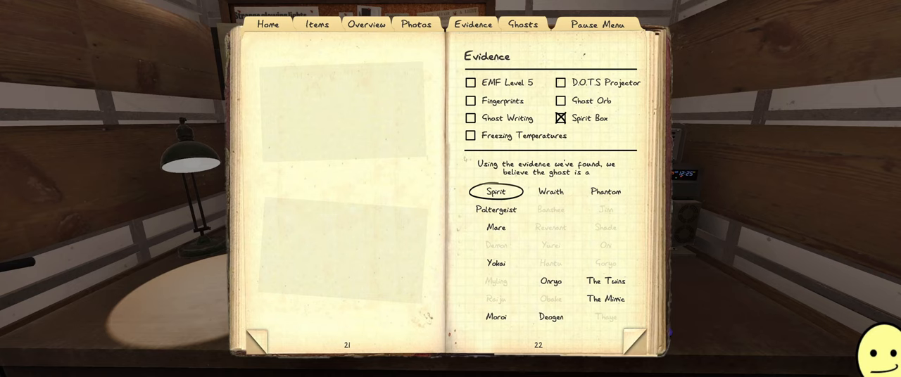
pyautogui.click(471, 100)
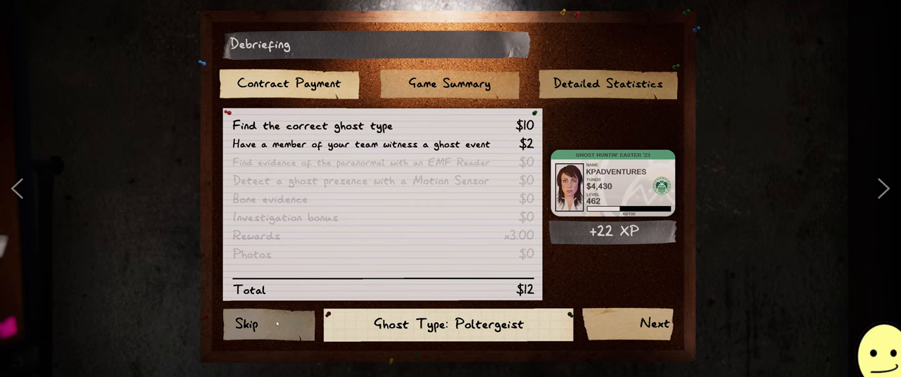
# Leave the $12 Poltergeist debriefing and return to the multiplayer lobby.
pyautogui.click(653, 323)
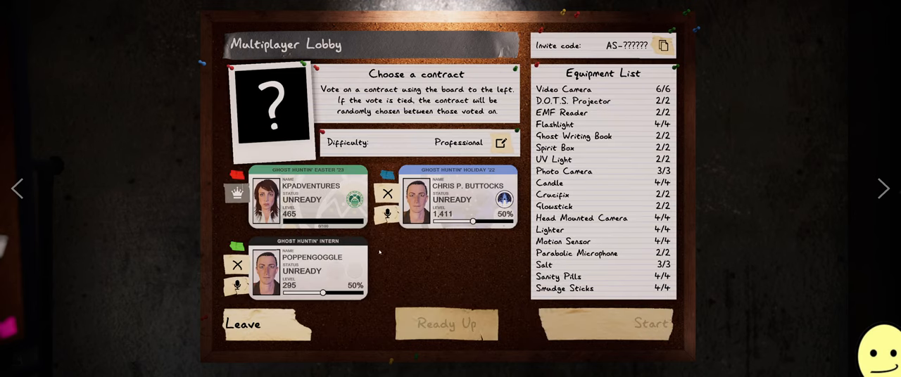